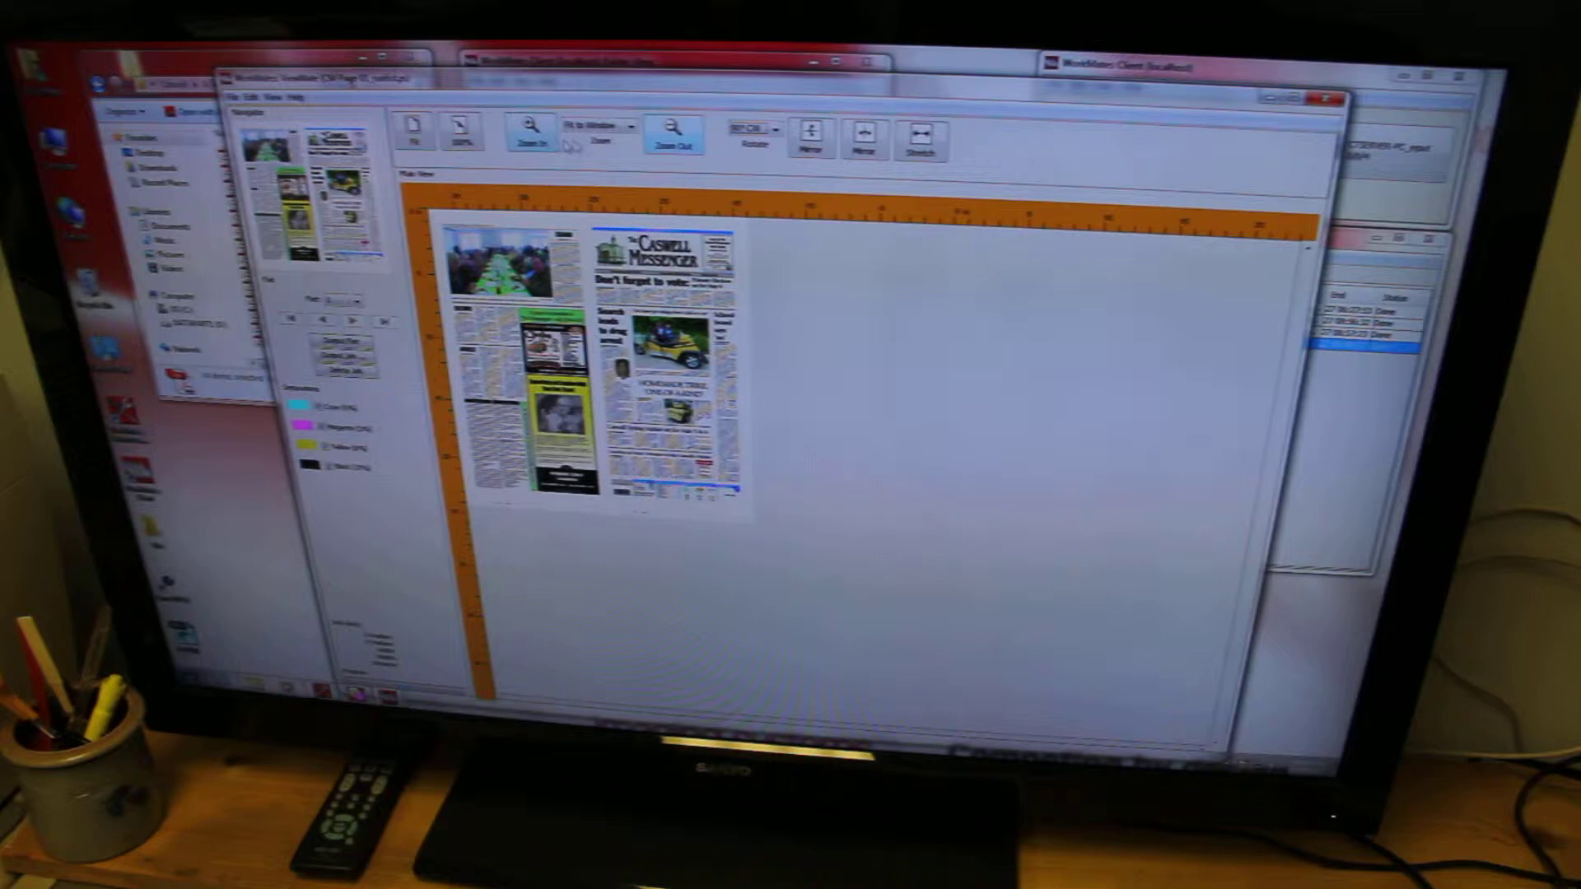
click(530, 133)
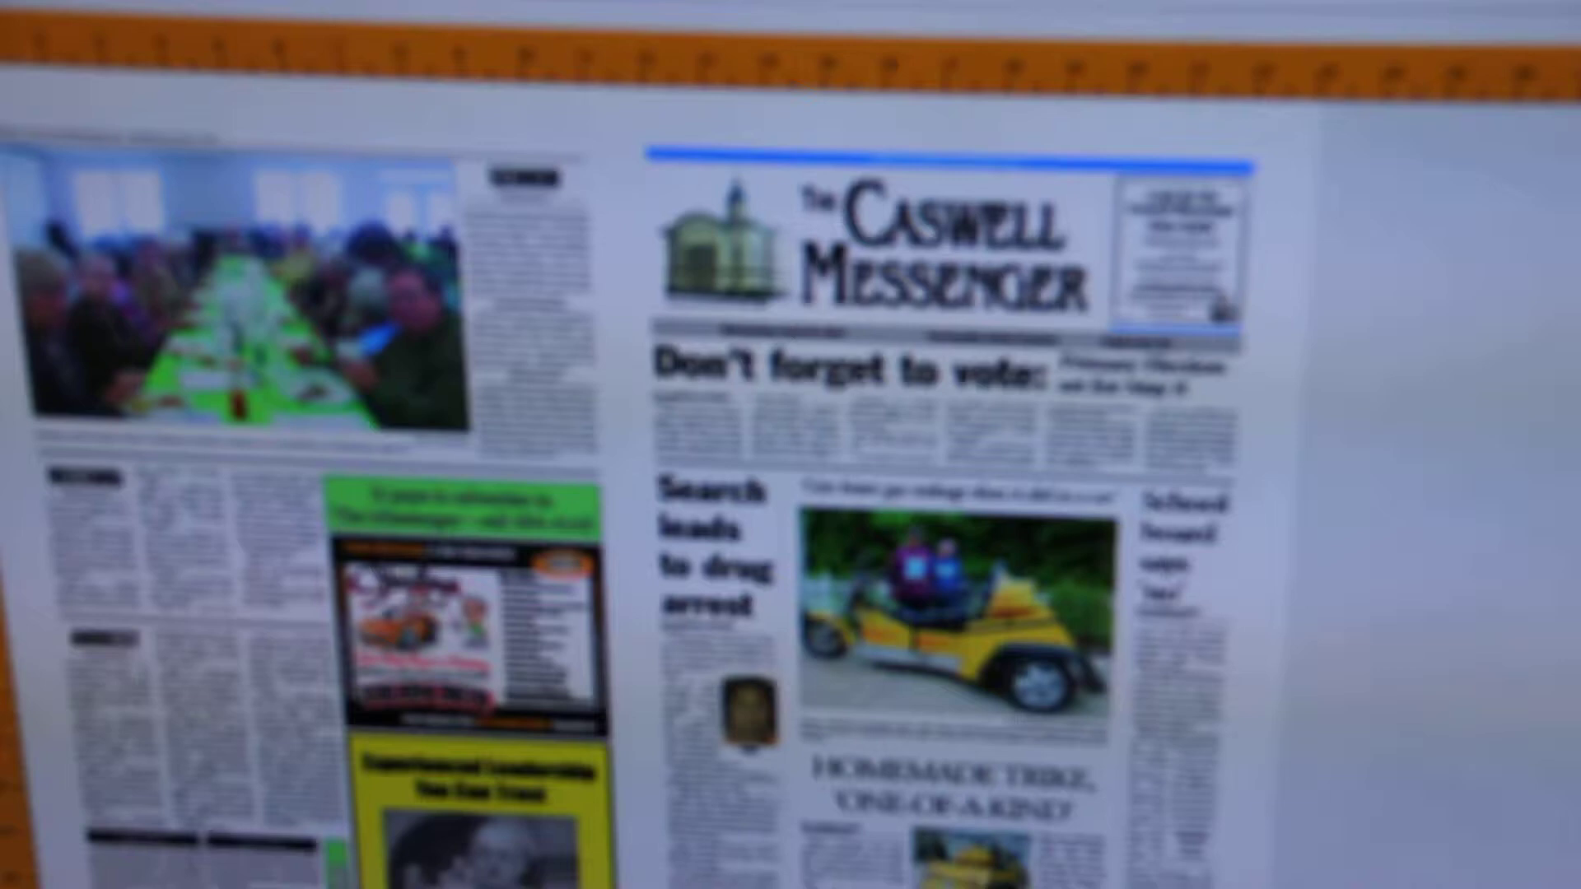